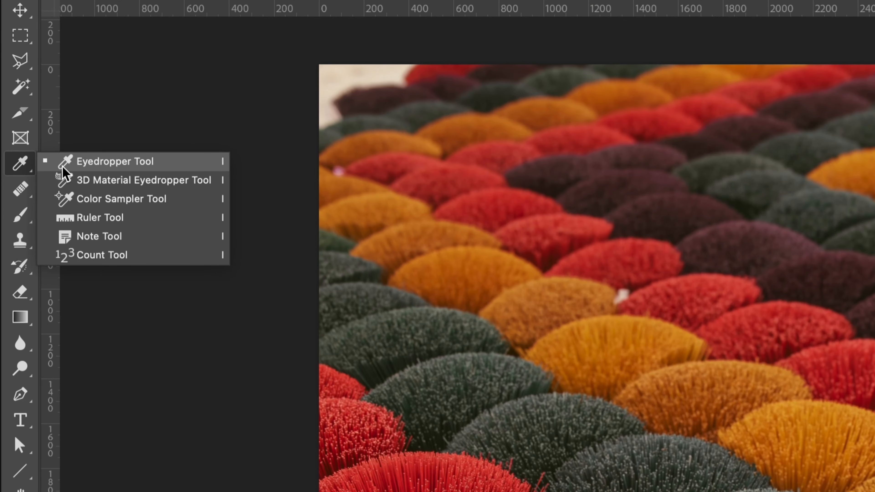
Step: Activate the Eyedropper Tool from the toolbar's eyedropper group
left_click(115, 161)
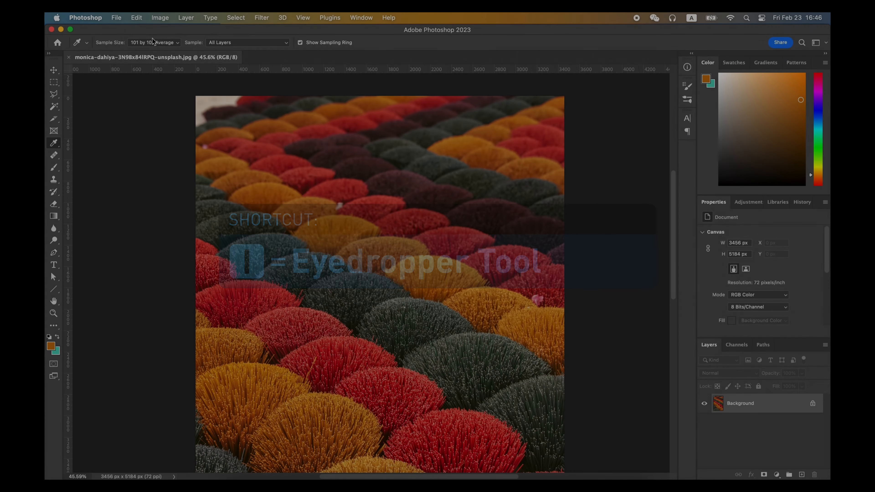
Step: Use Point Sample and pick the red of the lower-left incense bundle as foreground colour
left_click(289, 324)
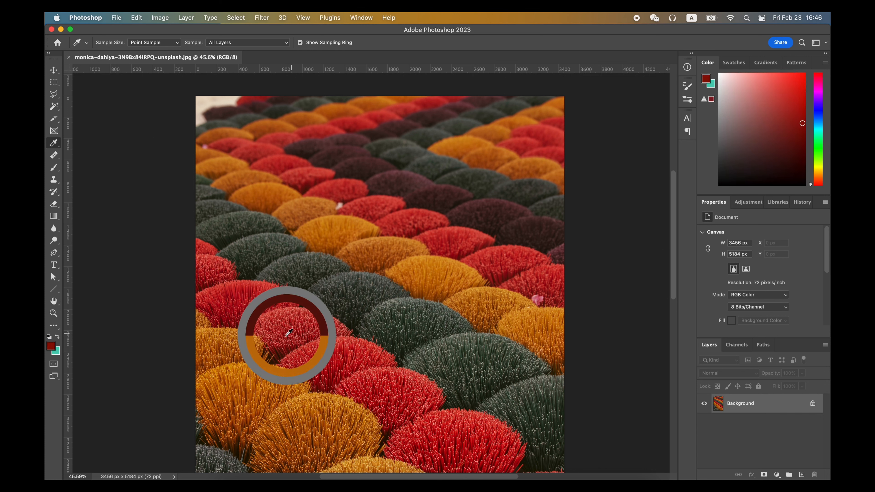
left_click(288, 333)
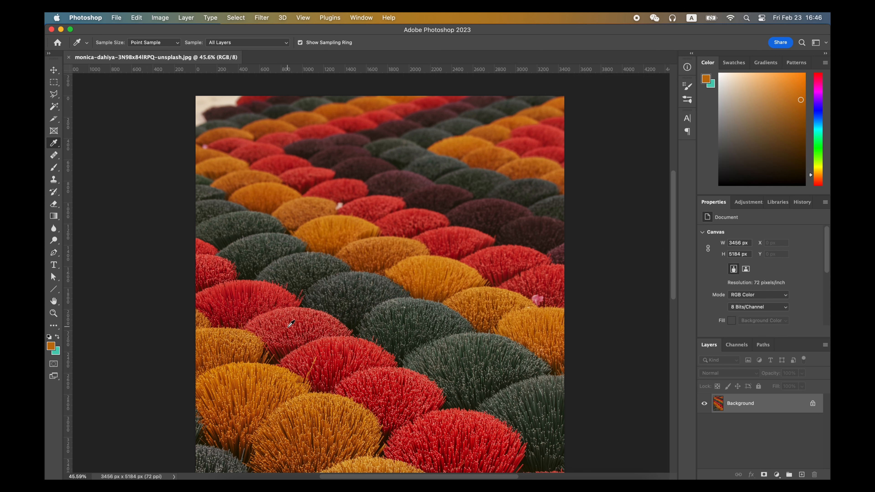
left_click(289, 325)
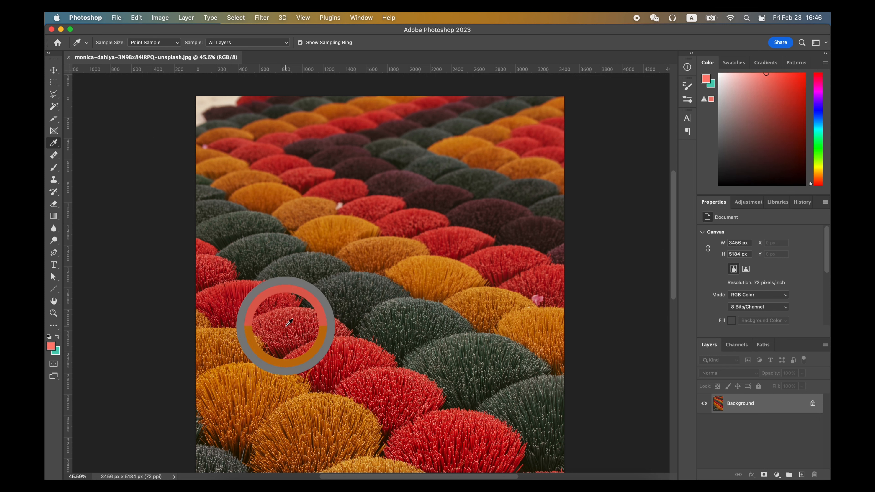
mouse_move(296, 329)
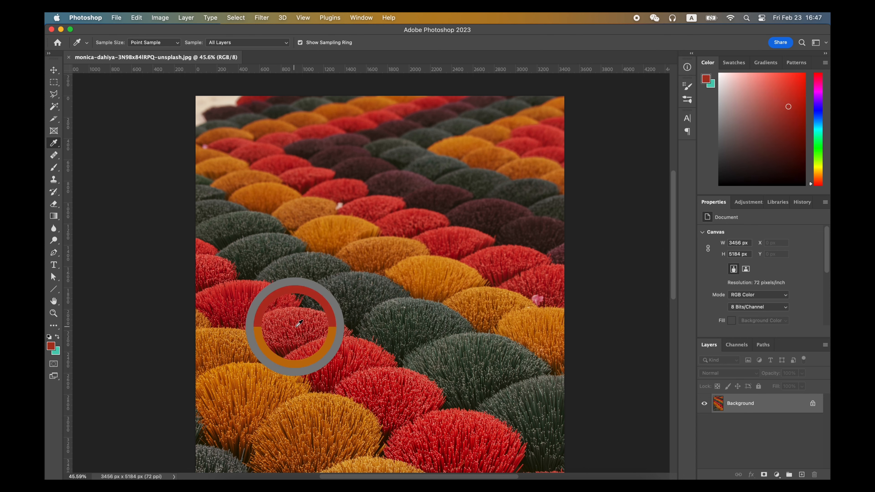
Step: Set Sample Size to 101 by 101 Average and activate the Color Sampler Tool
left_click(154, 43)
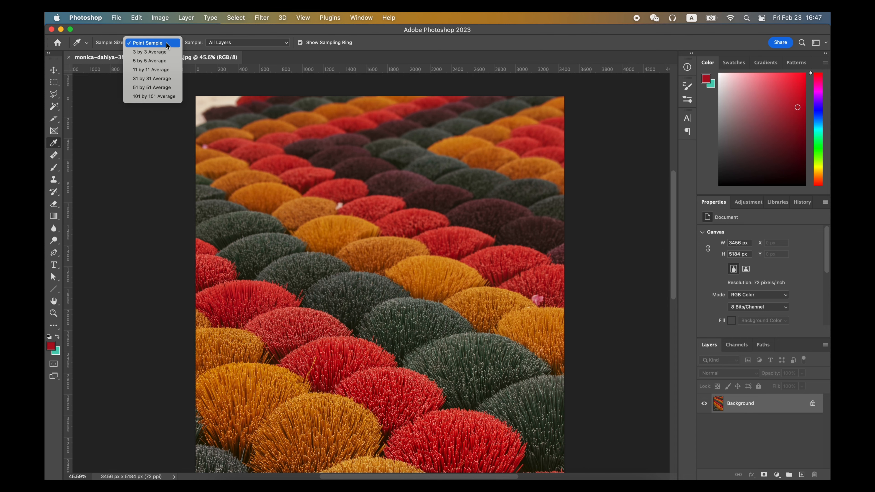
left_click(156, 96)
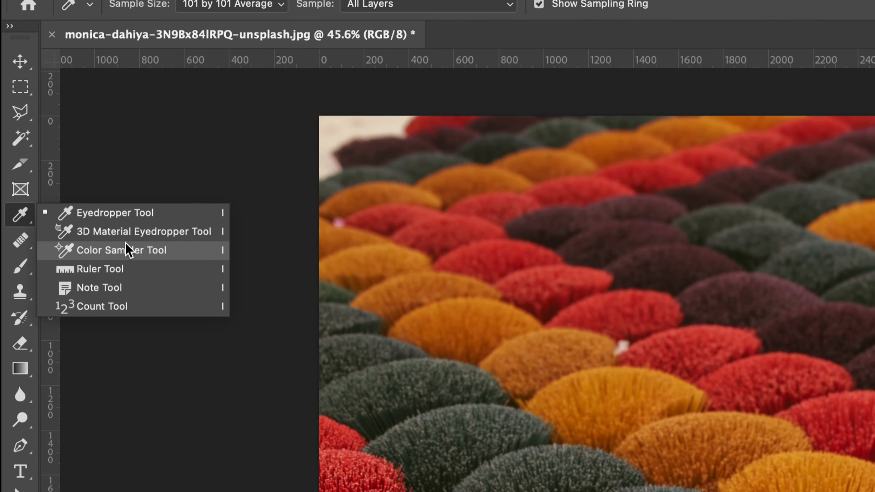
left_click(120, 250)
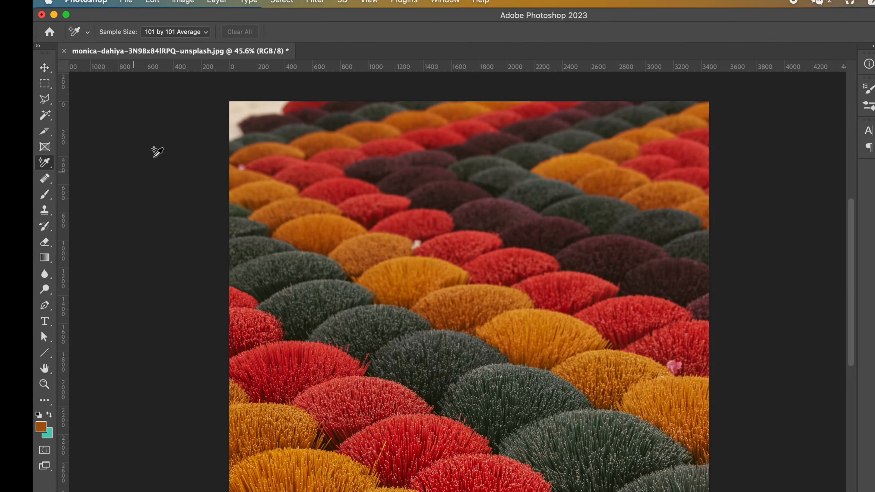